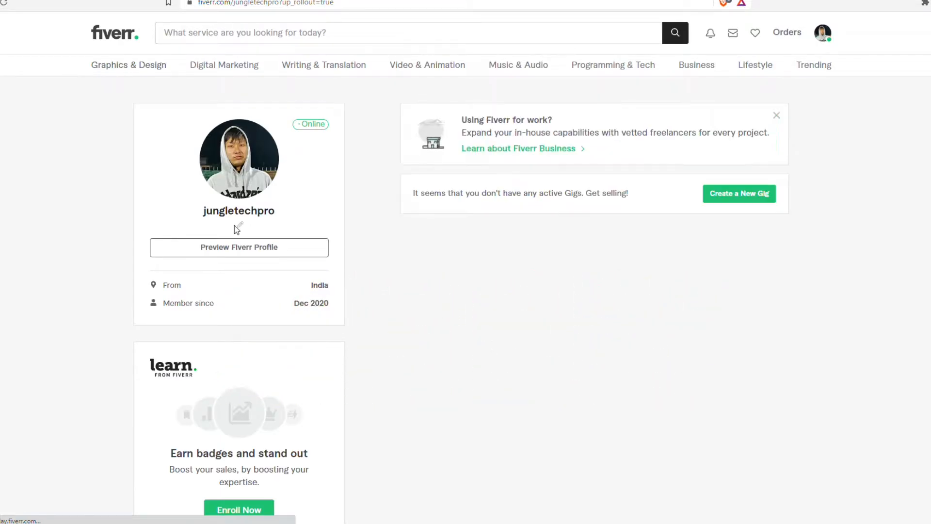
# - Go from the profile page to Fiverr's Account settings page
pyautogui.click(239, 229)
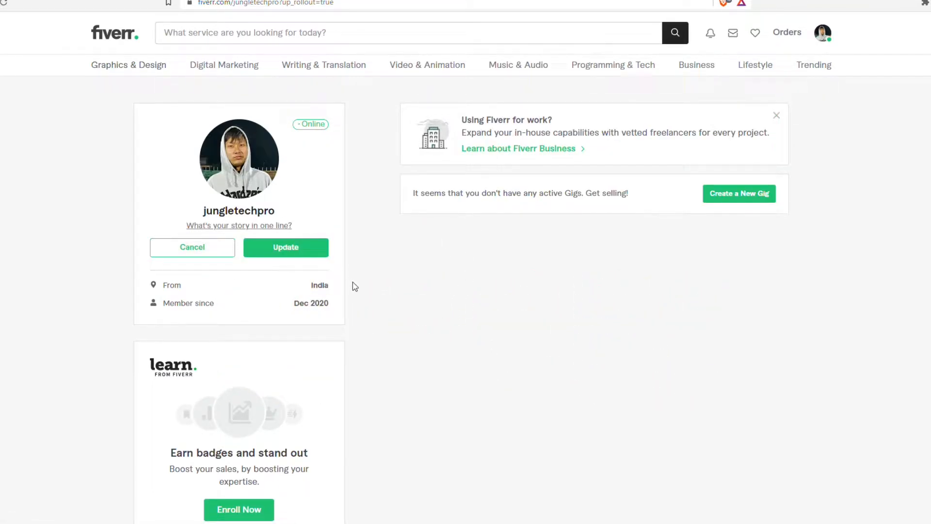
pyautogui.scroll(-3)
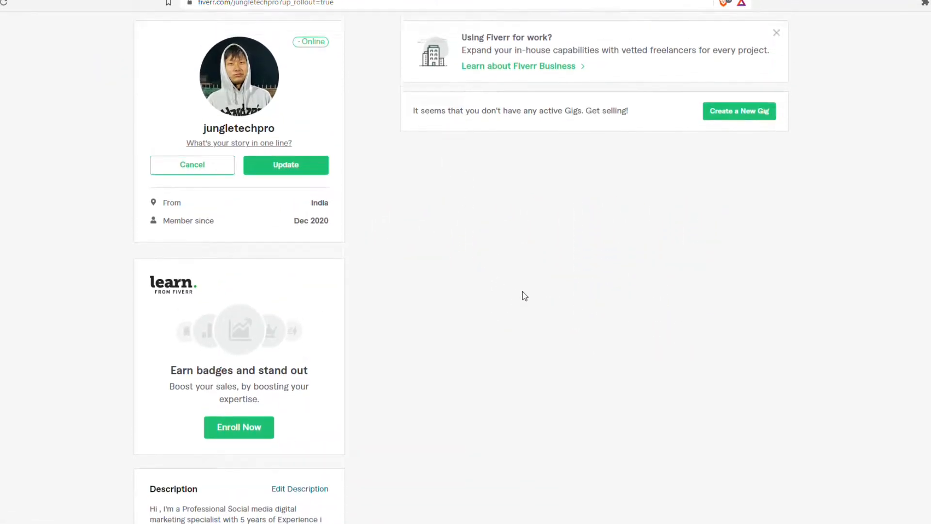
pyautogui.click(822, 33)
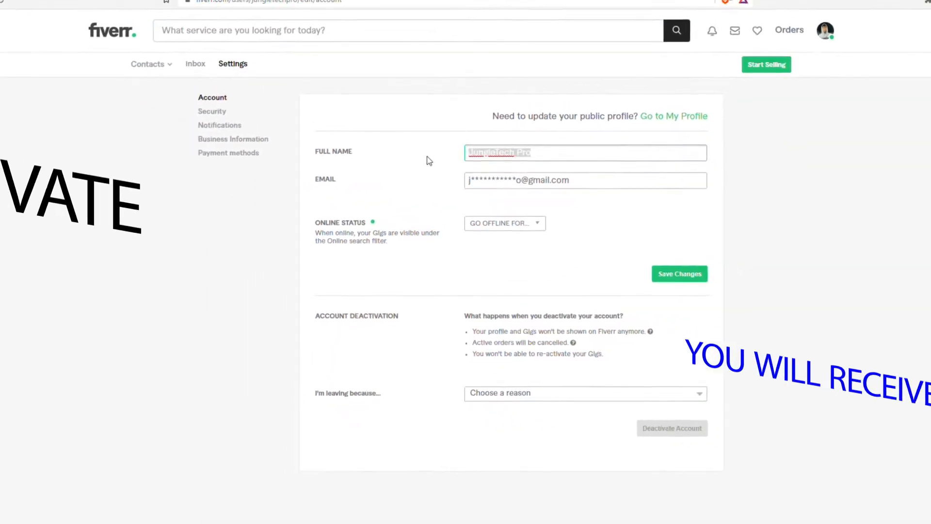
# - Scroll to Account Deactivation and expand the 'I'm leaving because...' reason list
pyautogui.scroll(-3)
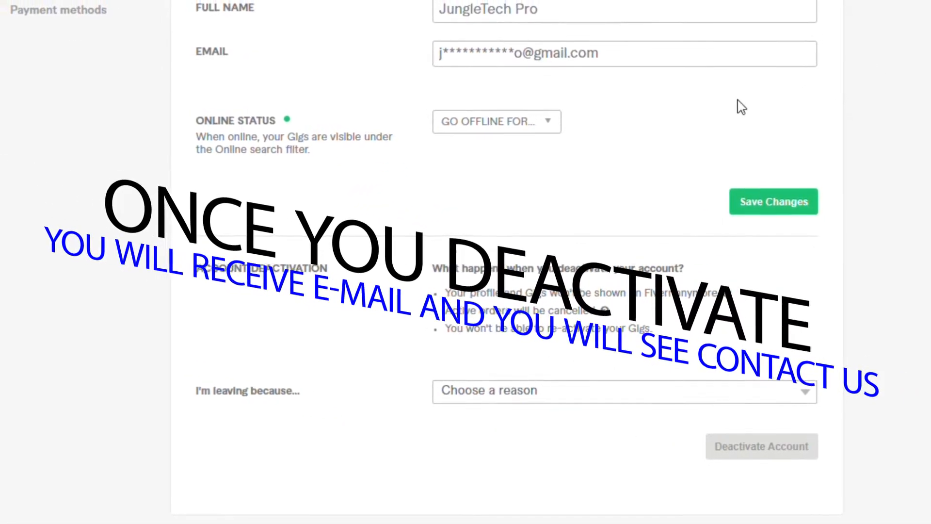
pyautogui.click(623, 391)
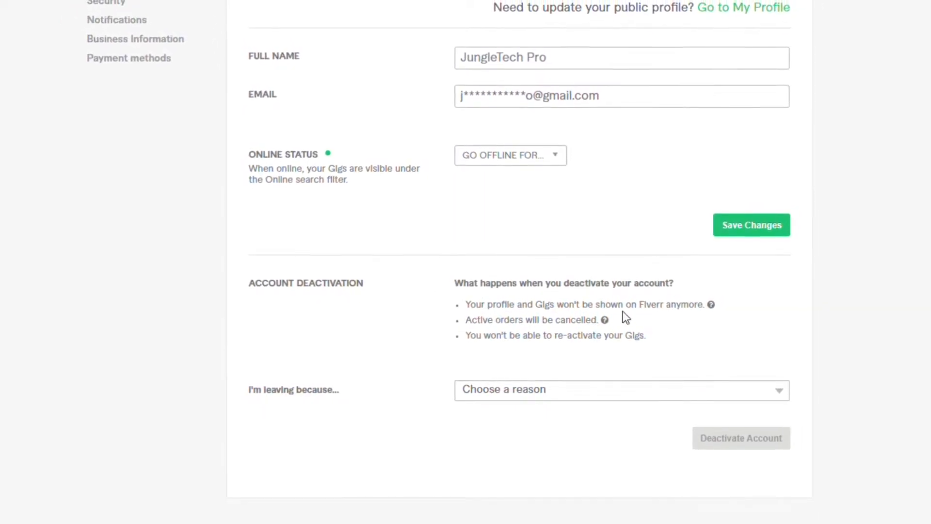
pyautogui.click(621, 389)
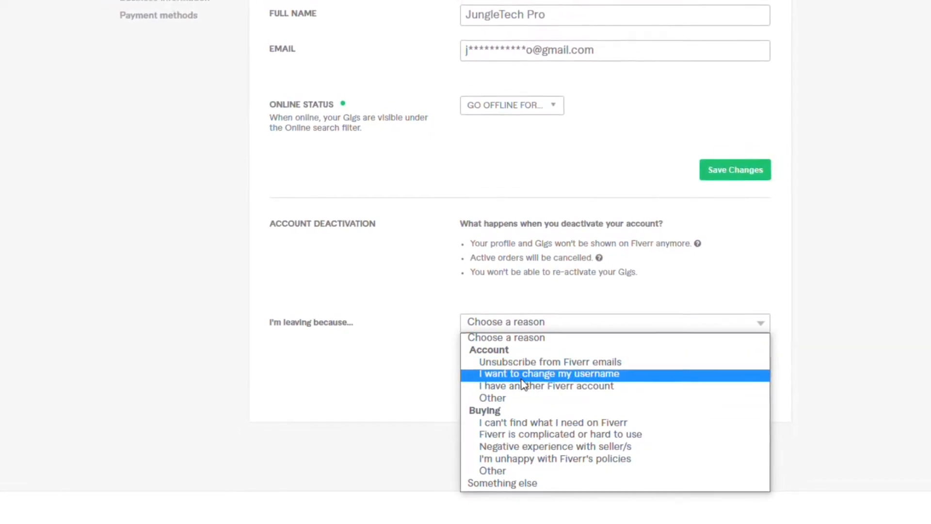
# - Choose 'I want to change my username' as the reason and deactivate the account
pyautogui.click(547, 374)
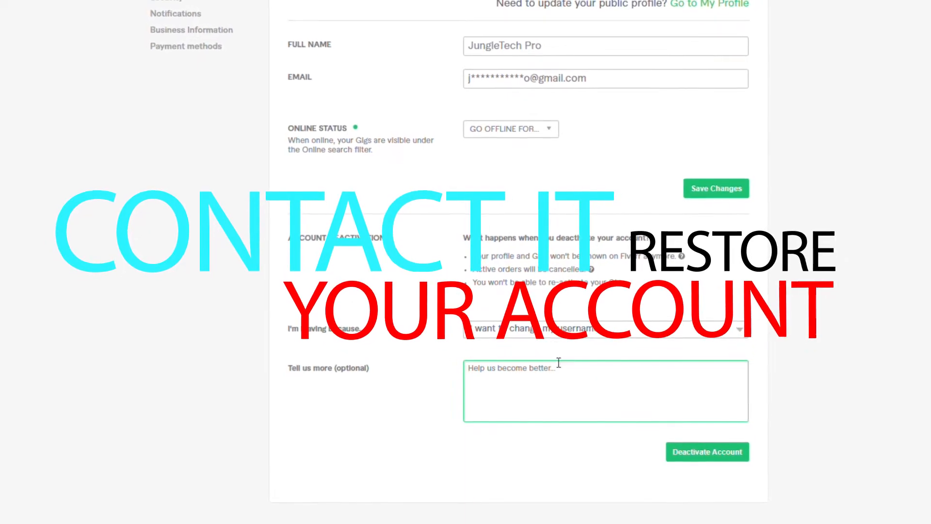
pyautogui.click(600, 331)
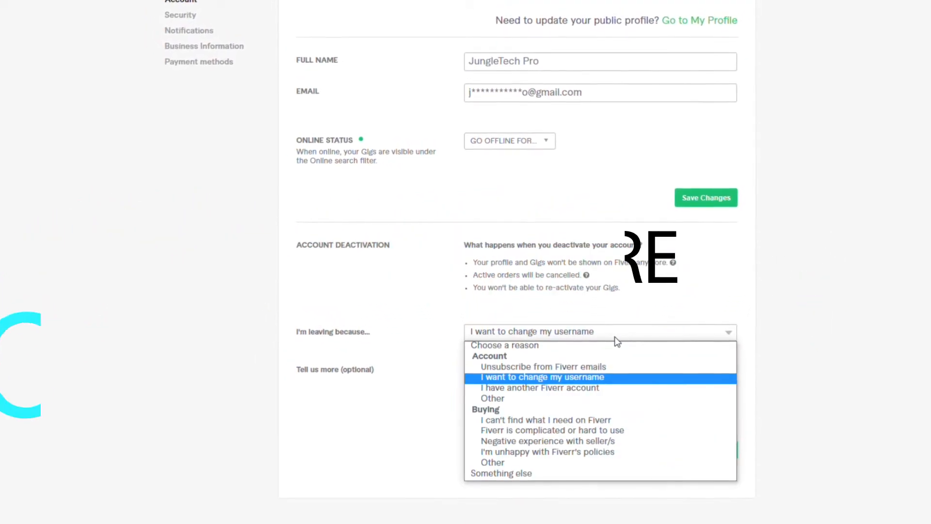
pyautogui.click(539, 377)
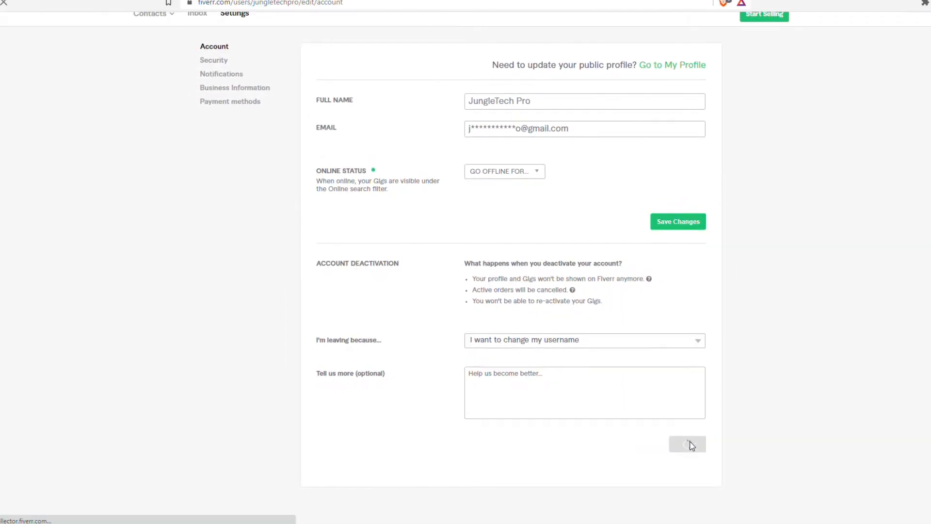
pyautogui.click(687, 445)
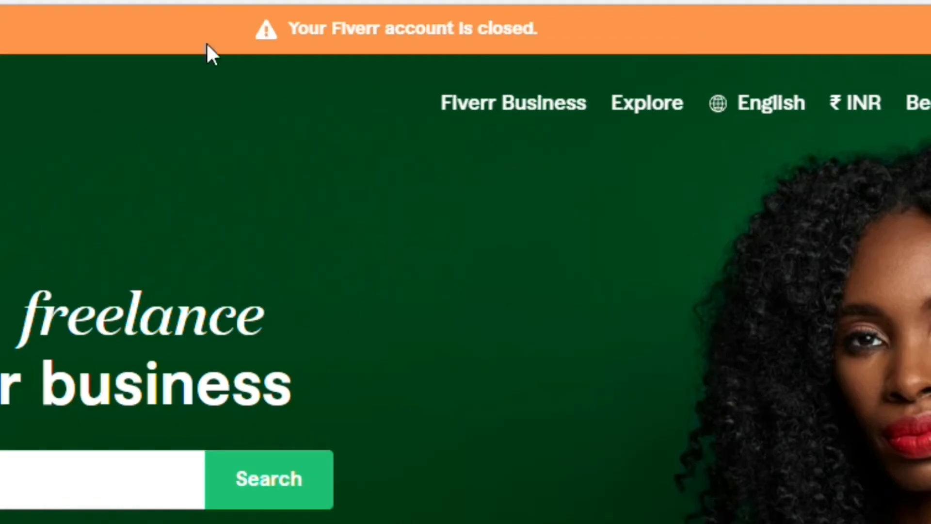